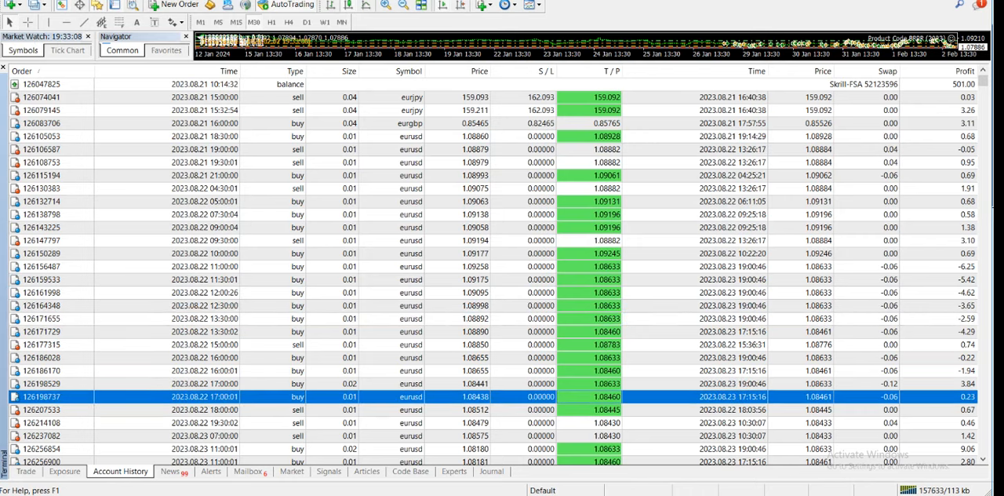
Scroll the Account History closed orders from November 2023 through late January 2024
scroll(down, 3)
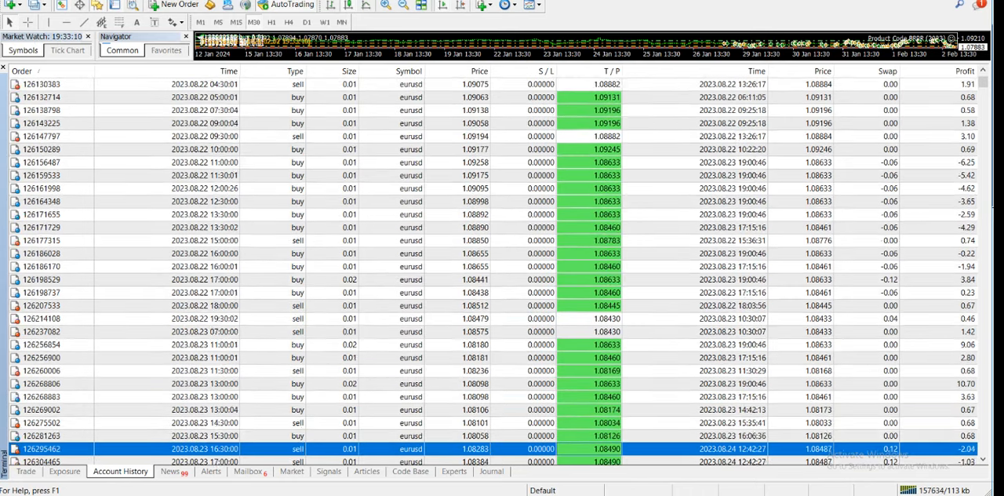
scroll(down, 3)
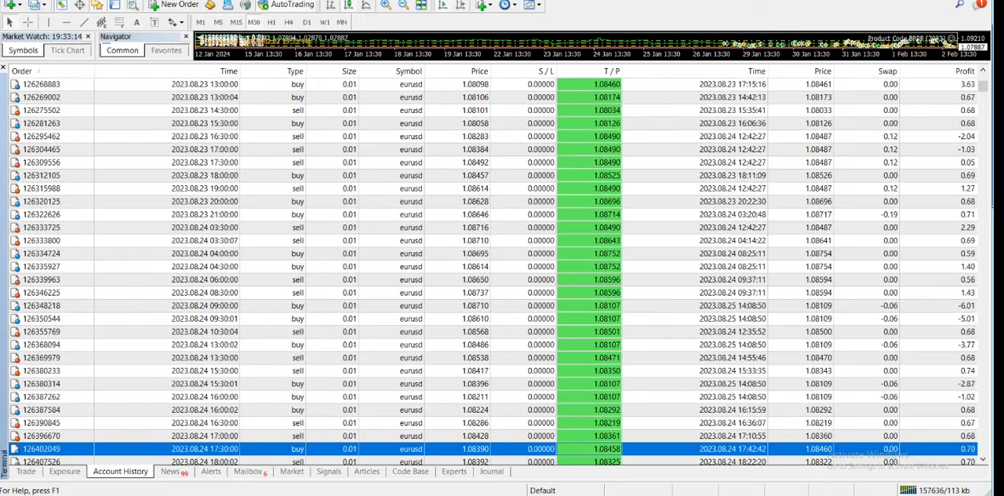
scroll(down, 3)
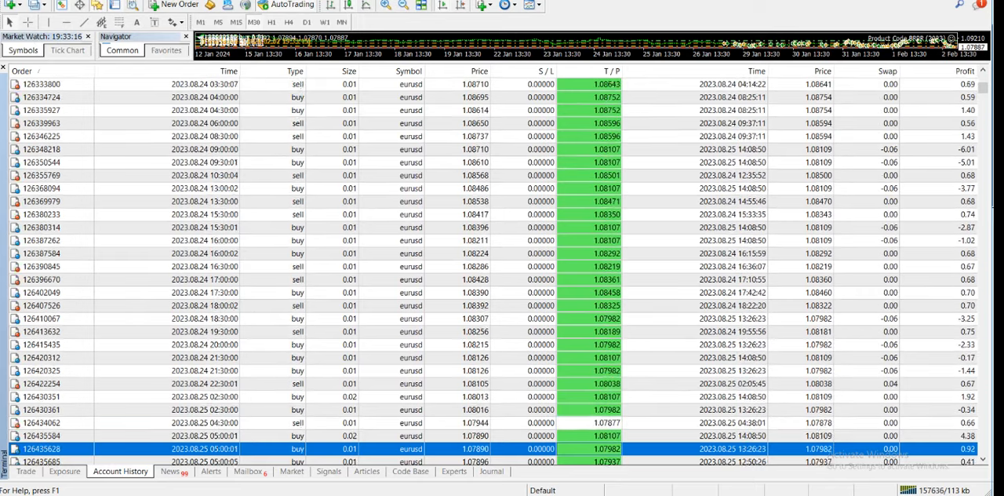
scroll(down, 3)
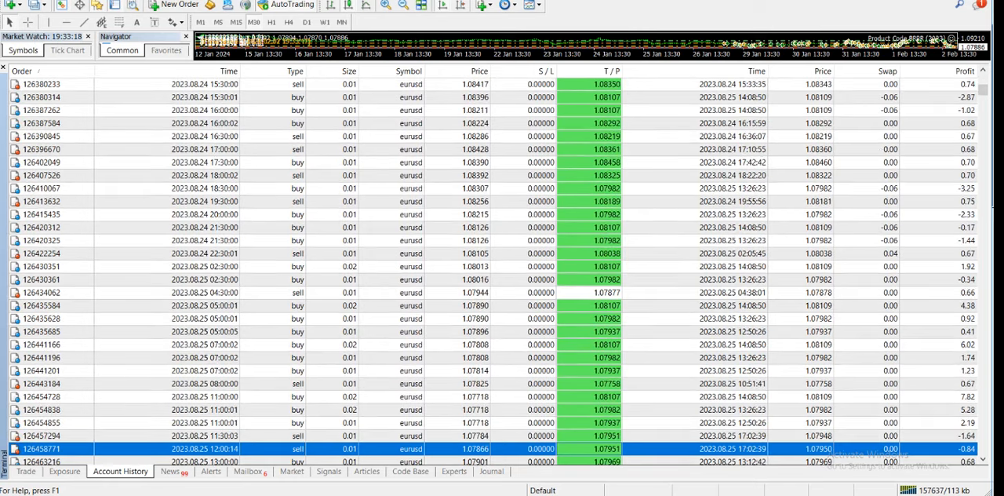
scroll(down, 3)
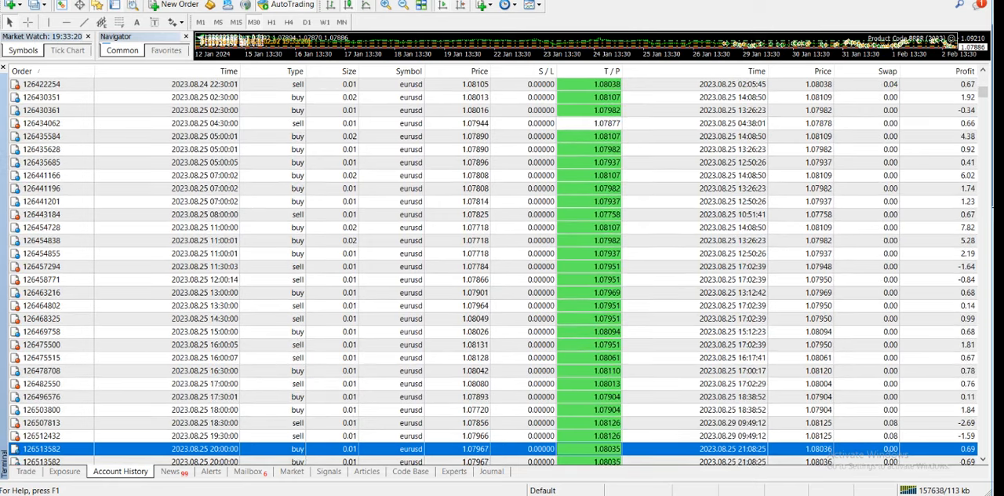
scroll(down, 3)
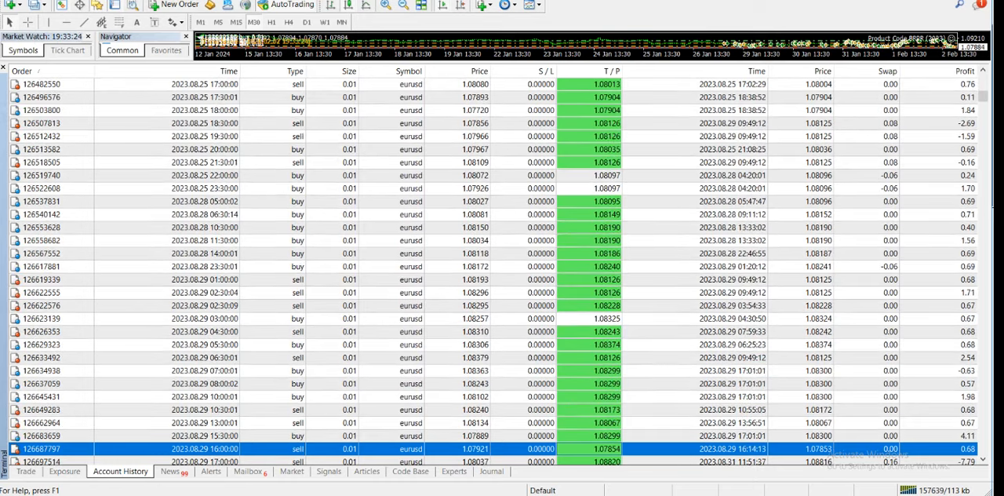
scroll(down, 3)
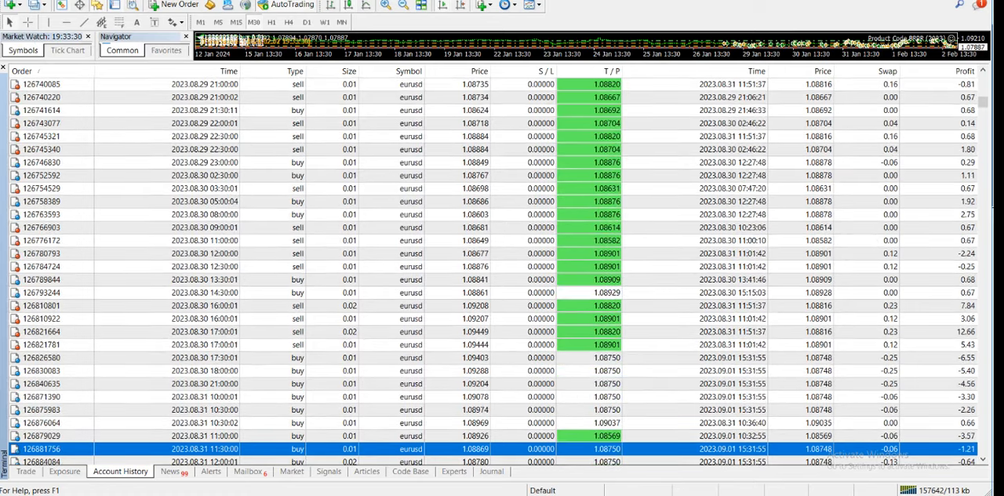
scroll(down, 3)
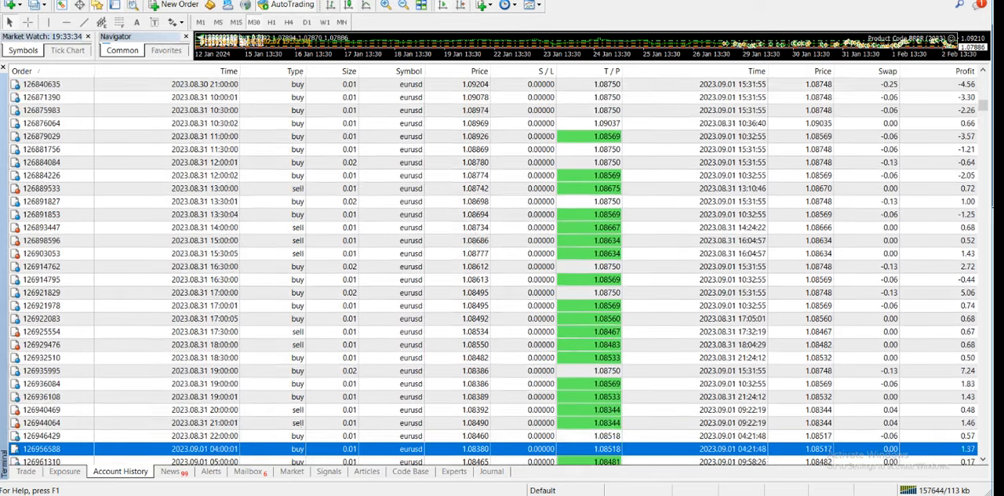
scroll(down, 3)
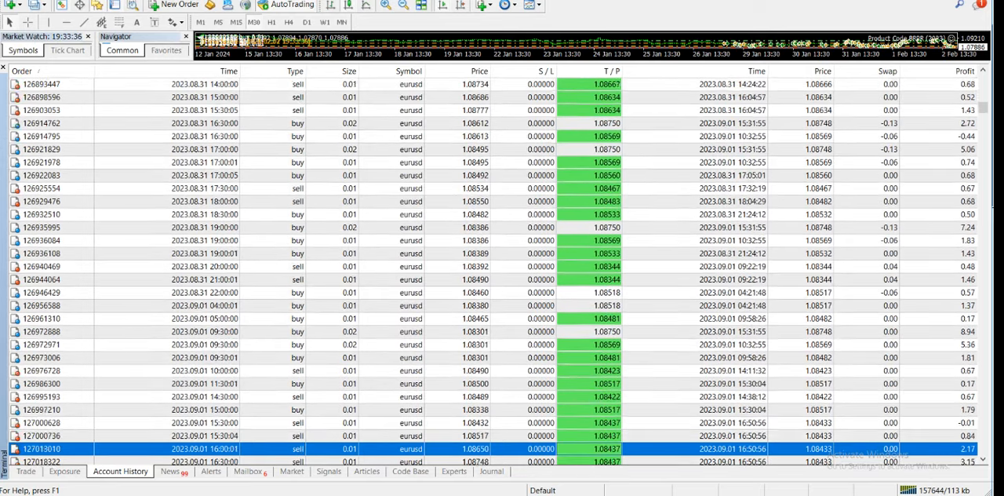
scroll(down, 3)
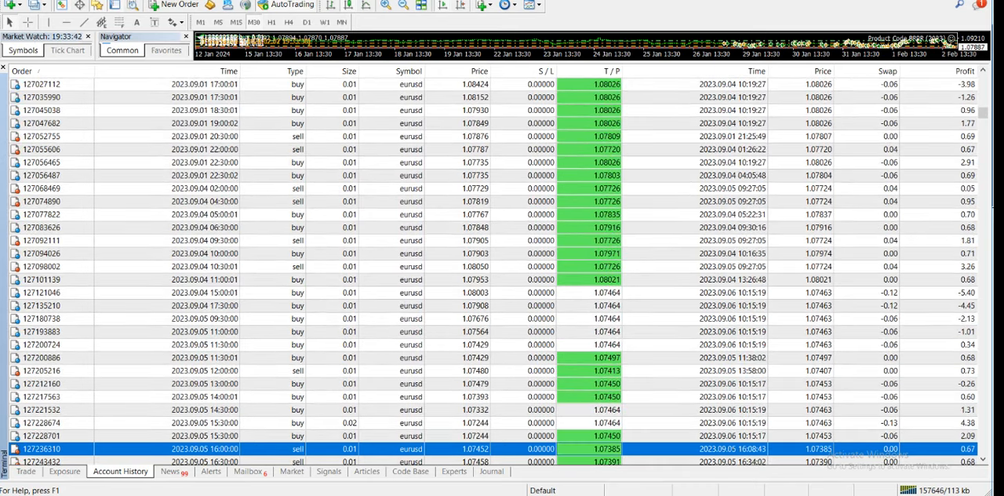
scroll(down, 3)
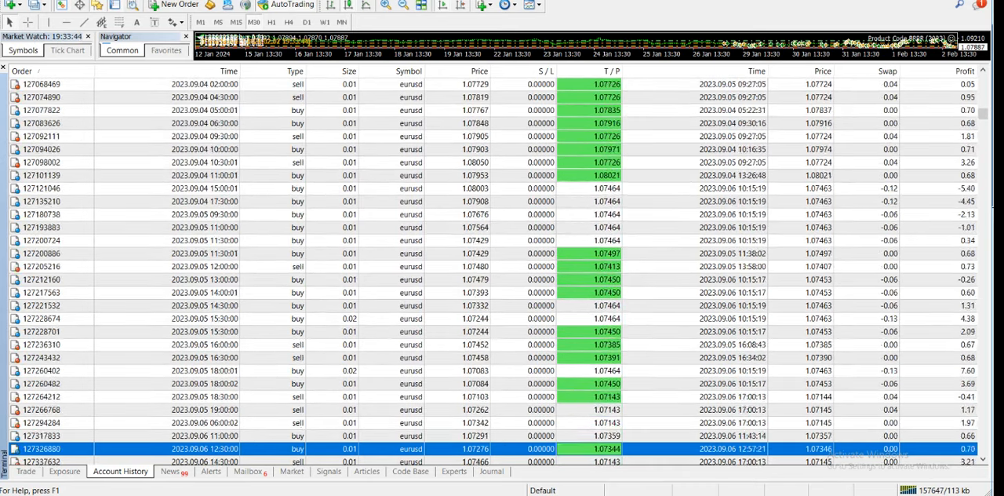
scroll(down, 3)
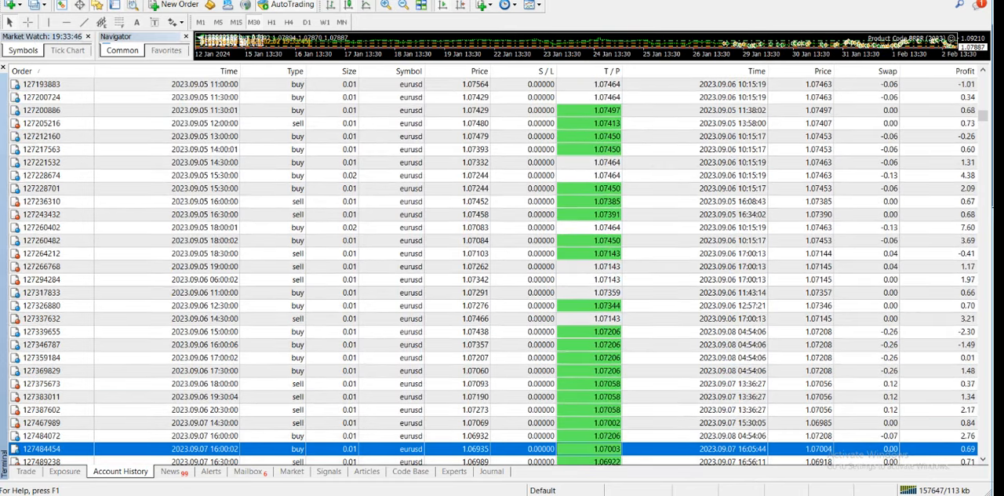
scroll(down, 3)
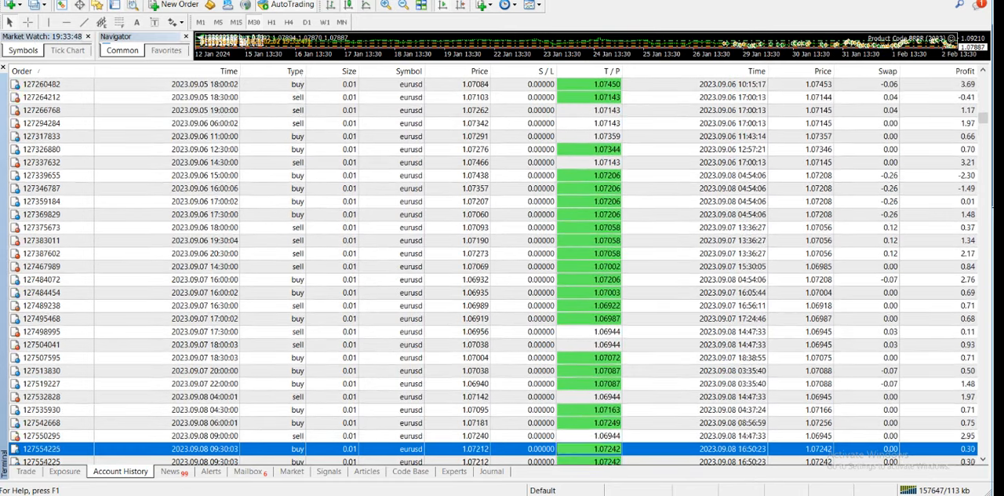
scroll(down, 3)
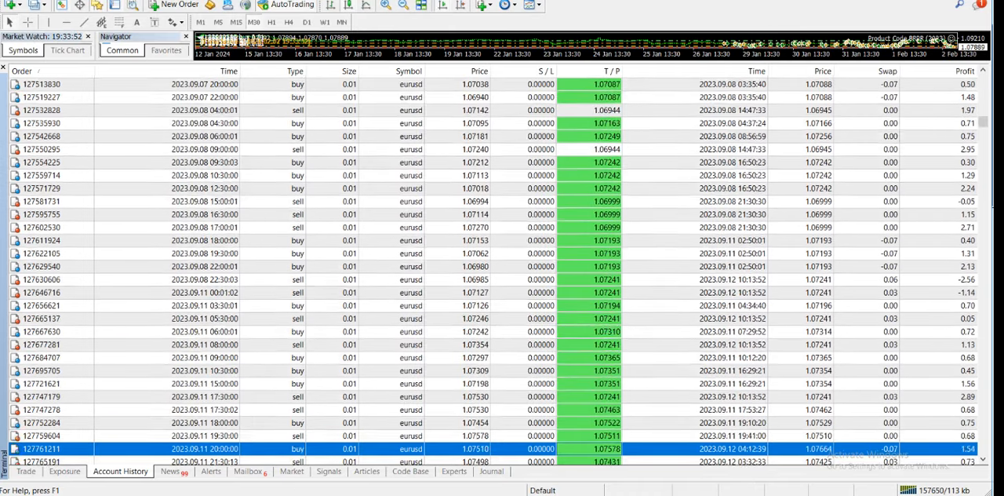
scroll(down, 3)
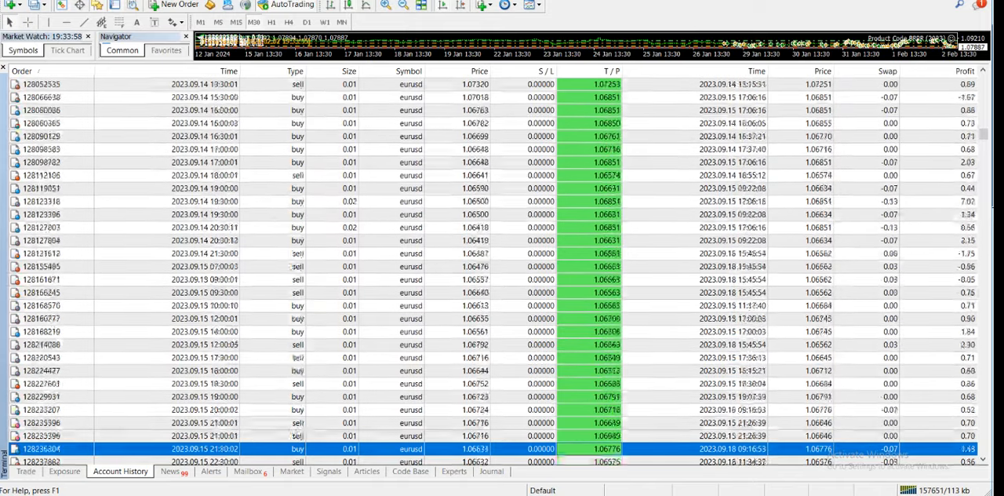
scroll(down, 3)
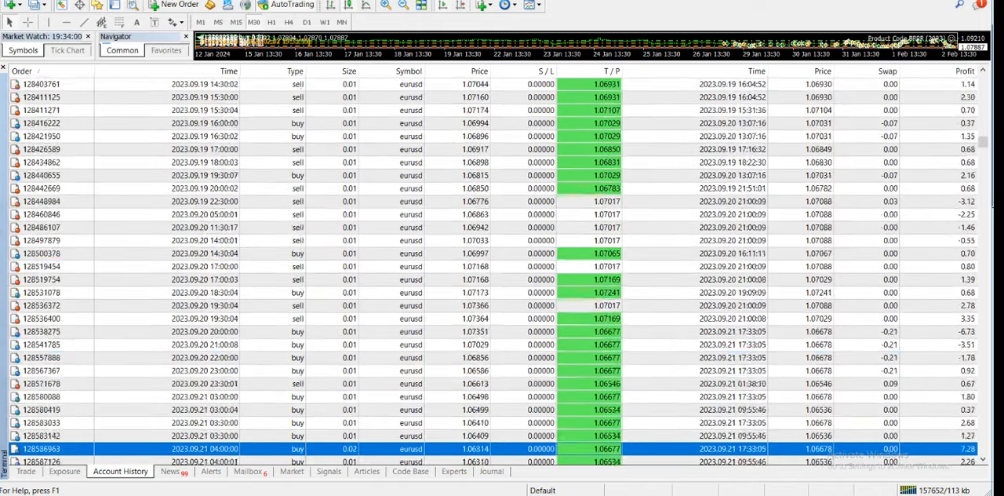
scroll(down, 3)
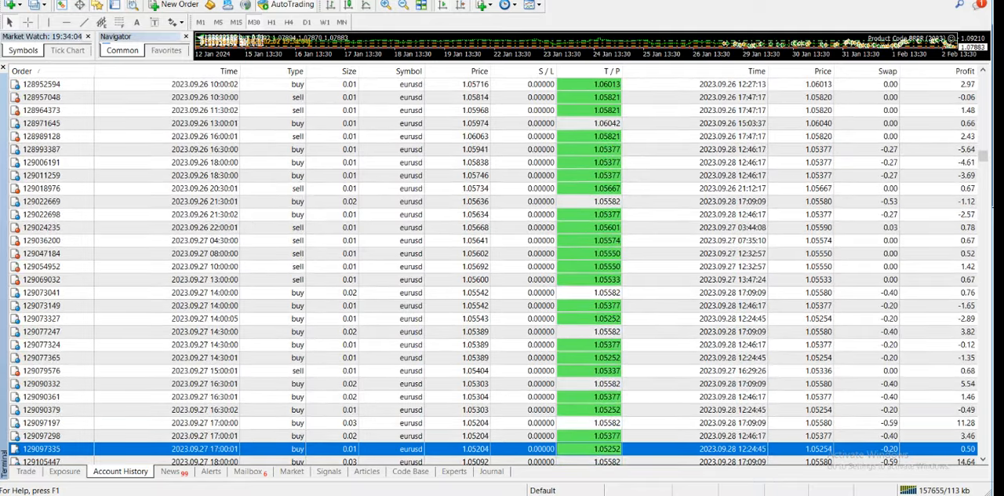
scroll(down, 3)
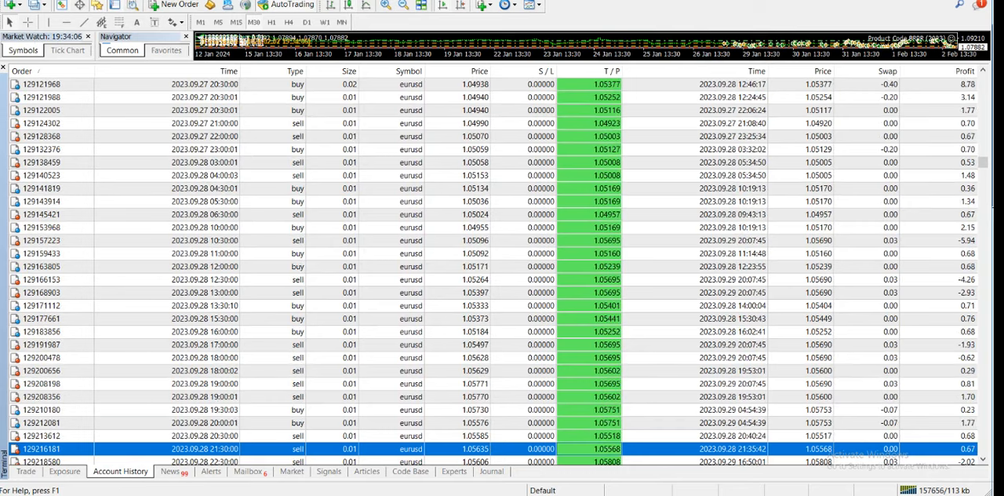
scroll(down, 3)
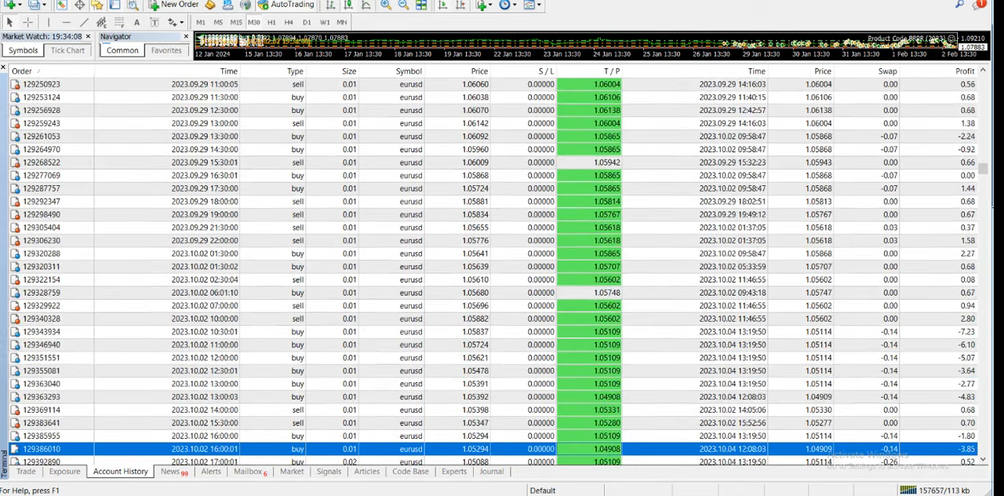
scroll(down, 3)
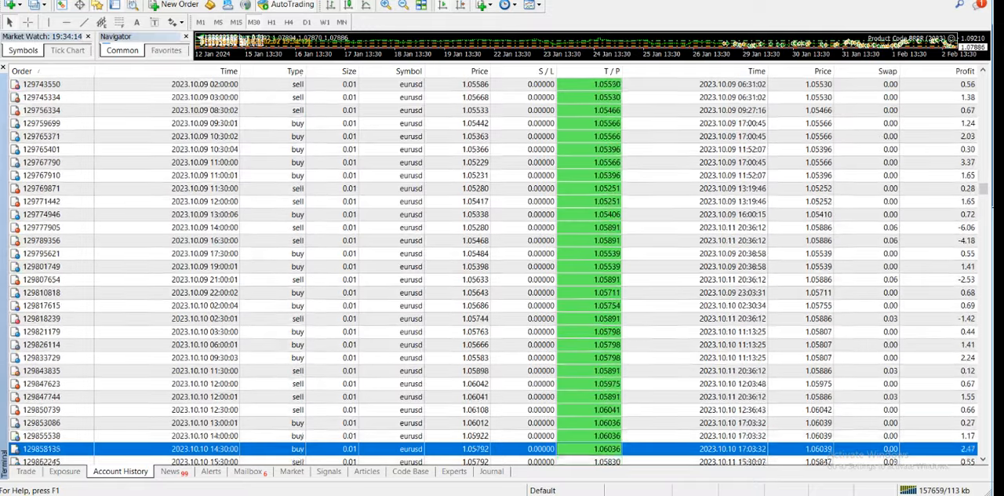
scroll(down, 3)
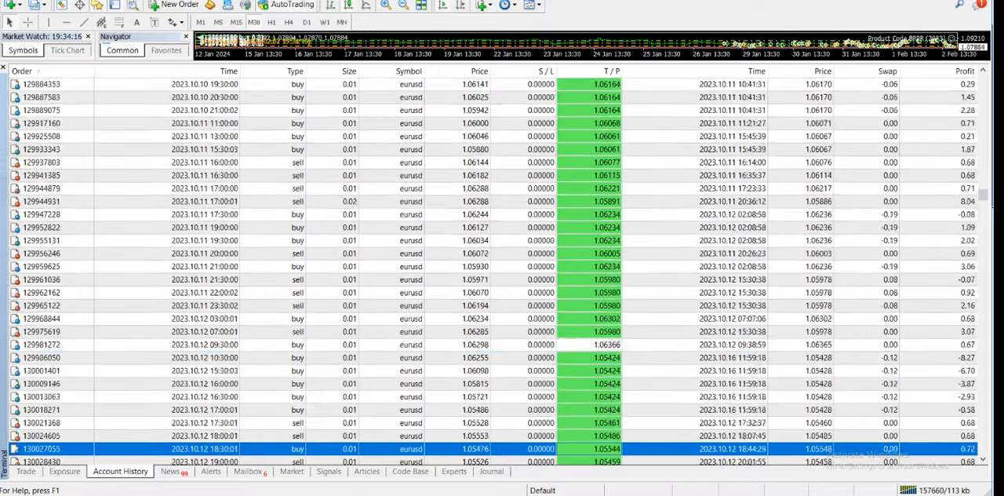
scroll(down, 3)
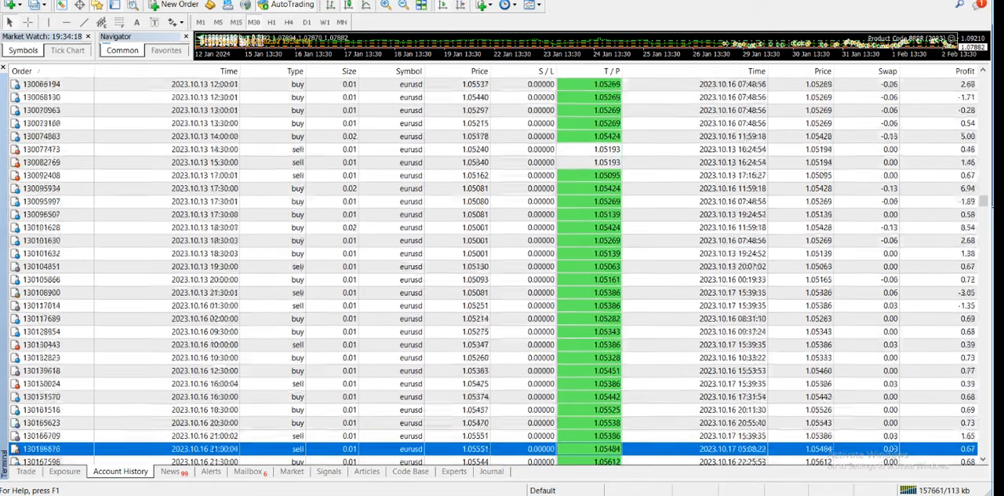
scroll(down, 3)
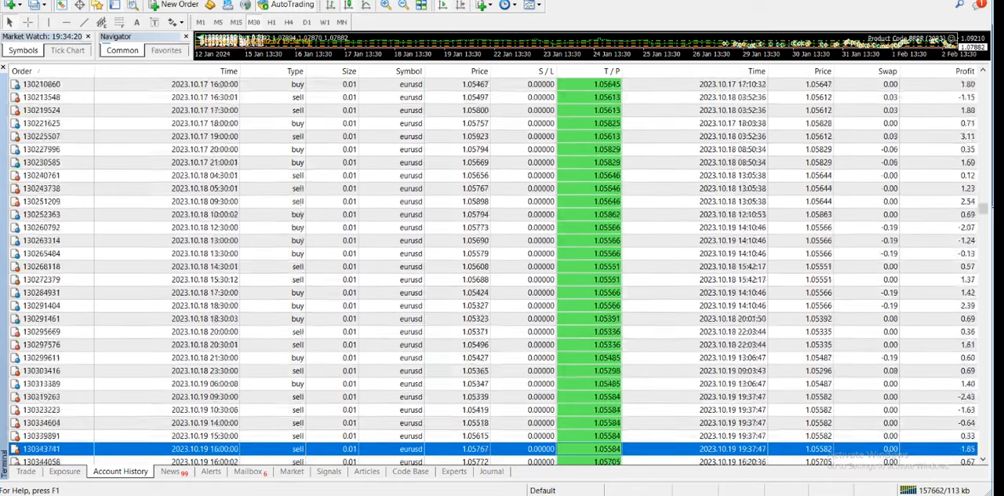
scroll(down, 3)
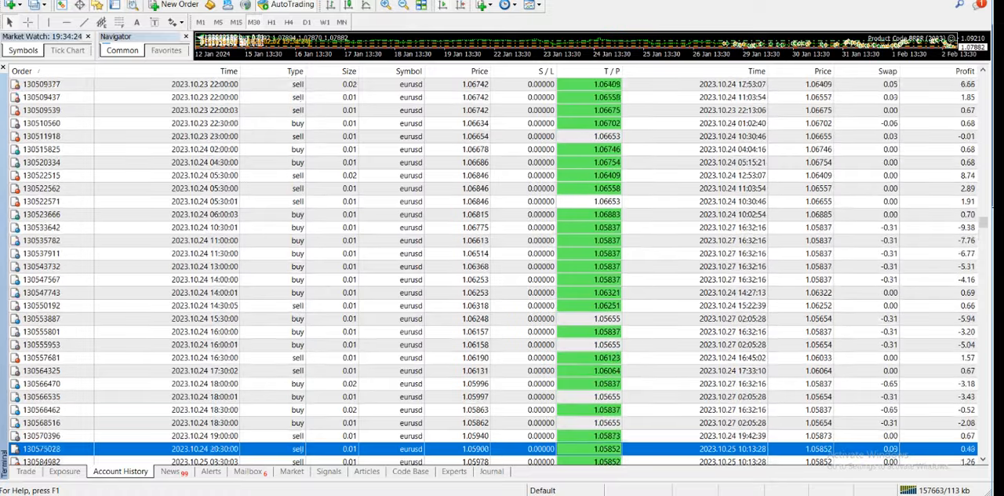
scroll(down, 3)
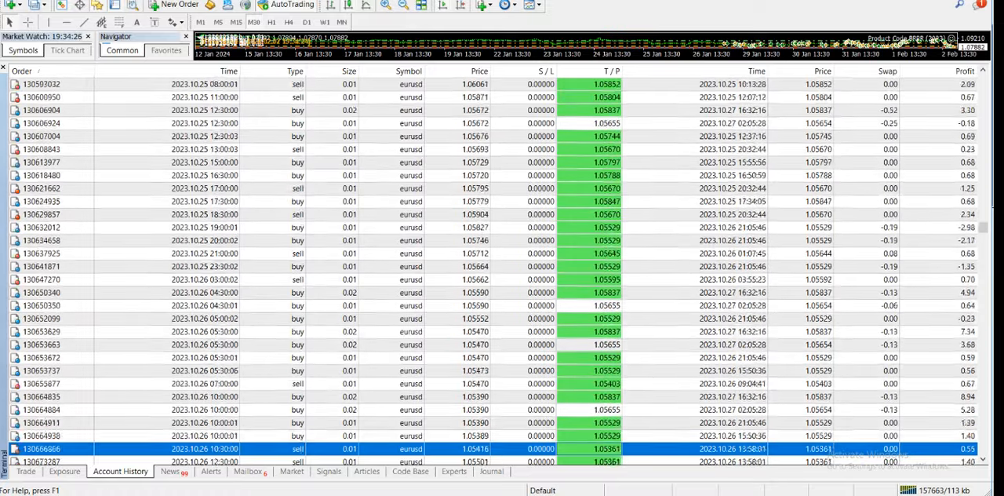
scroll(down, 3)
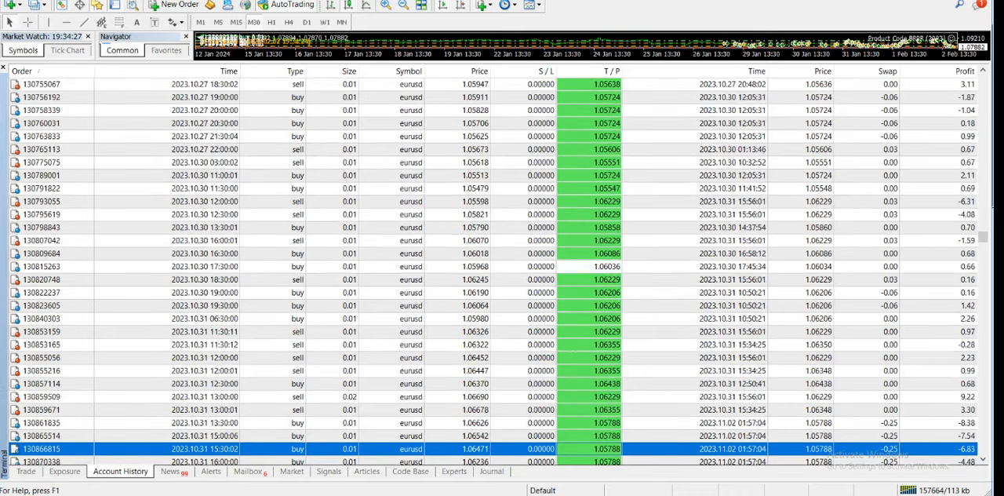
scroll(down, 3)
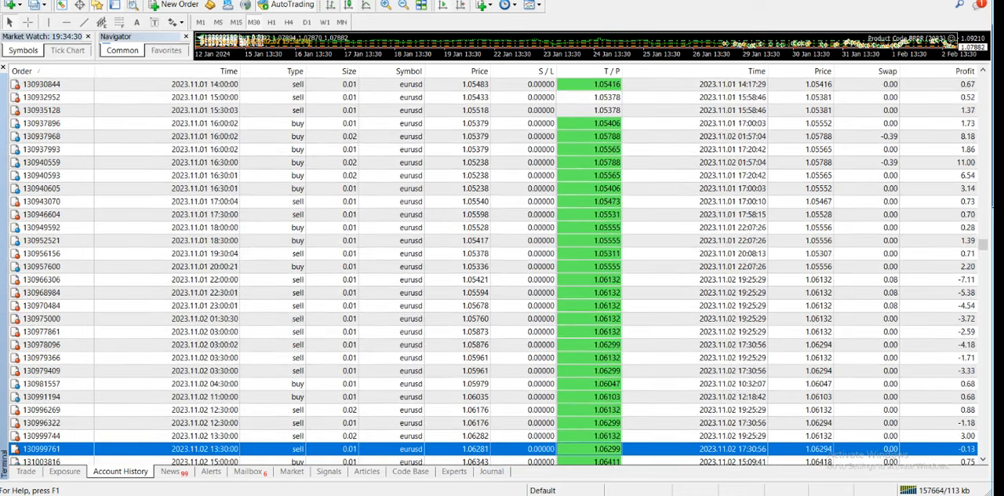
scroll(down, 3)
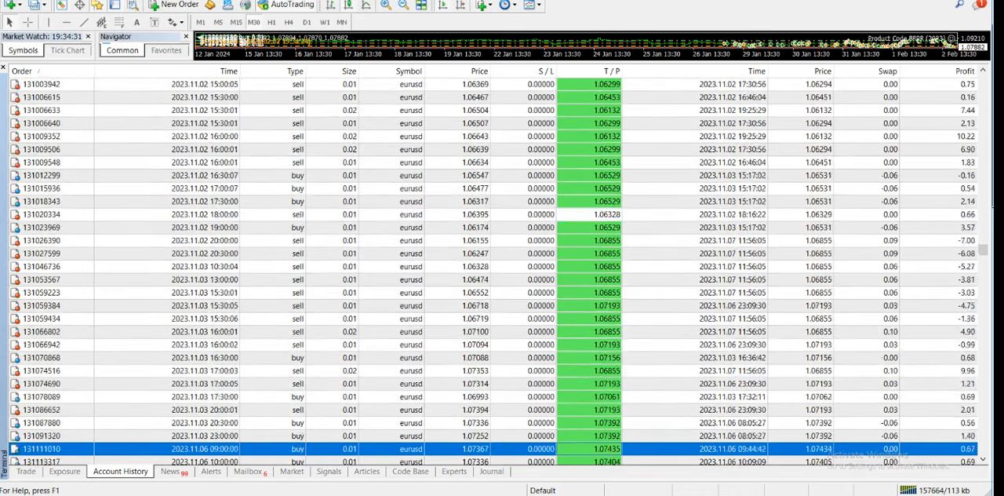
scroll(down, 3)
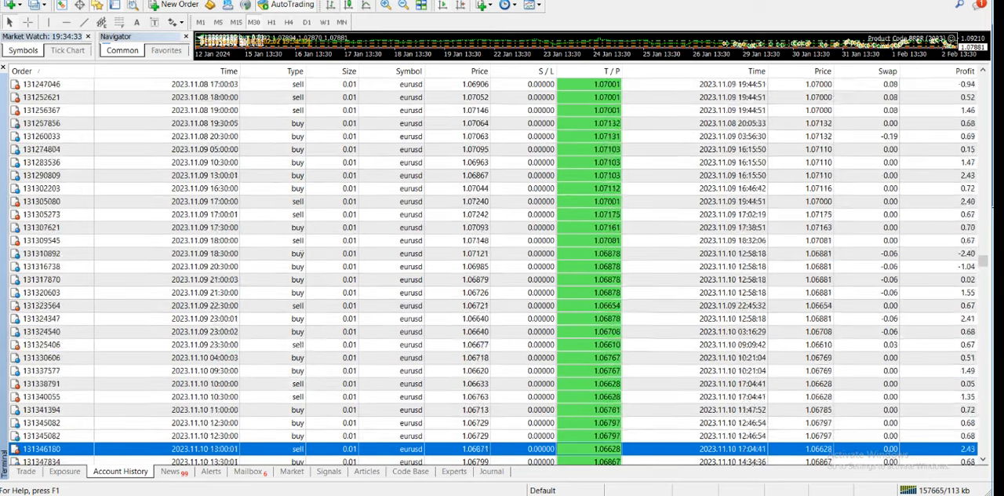
scroll(down, 3)
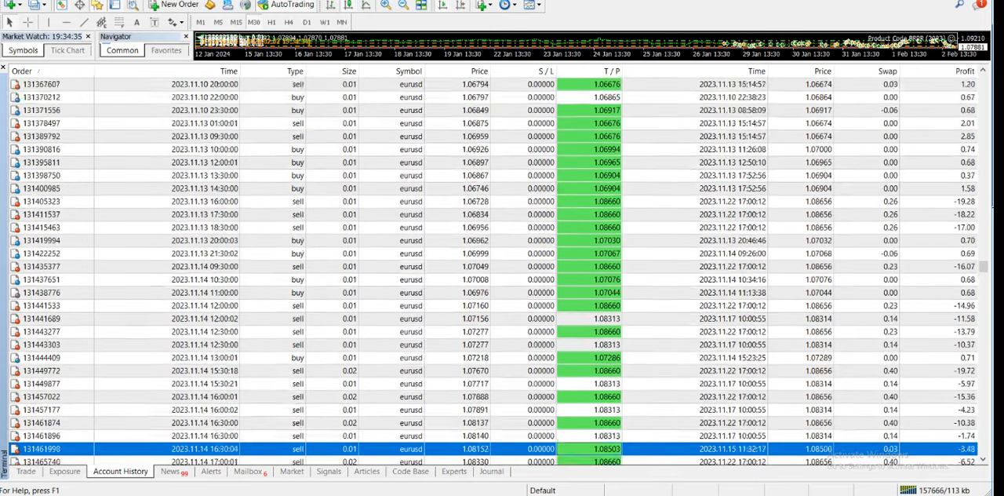
scroll(down, 3)
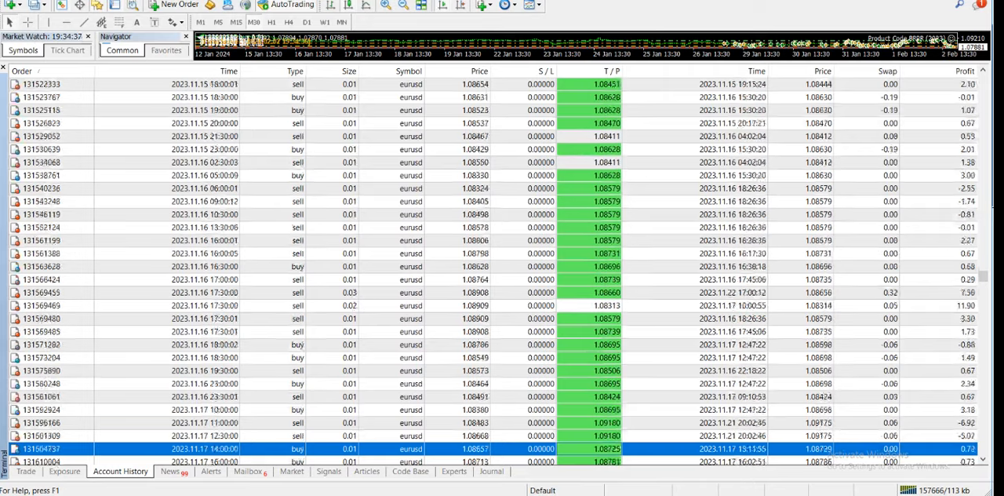
scroll(down, 3)
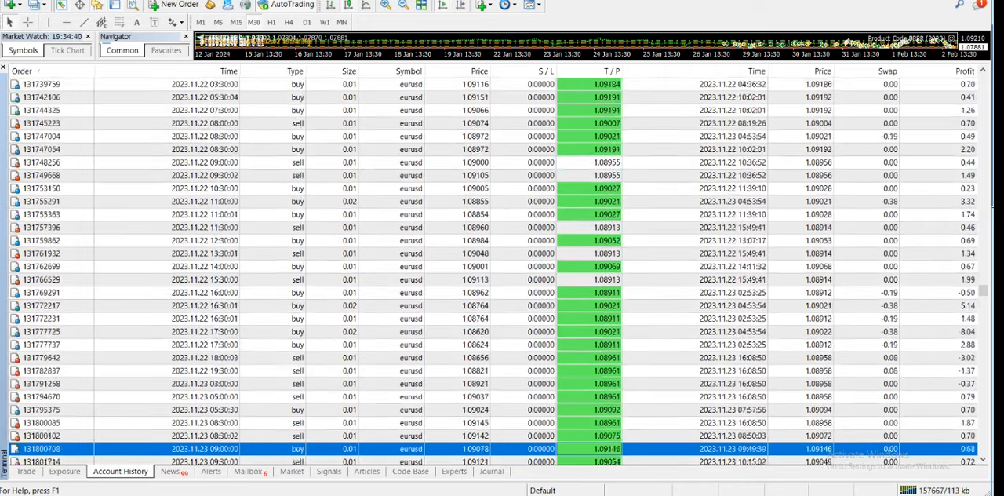
scroll(down, 3)
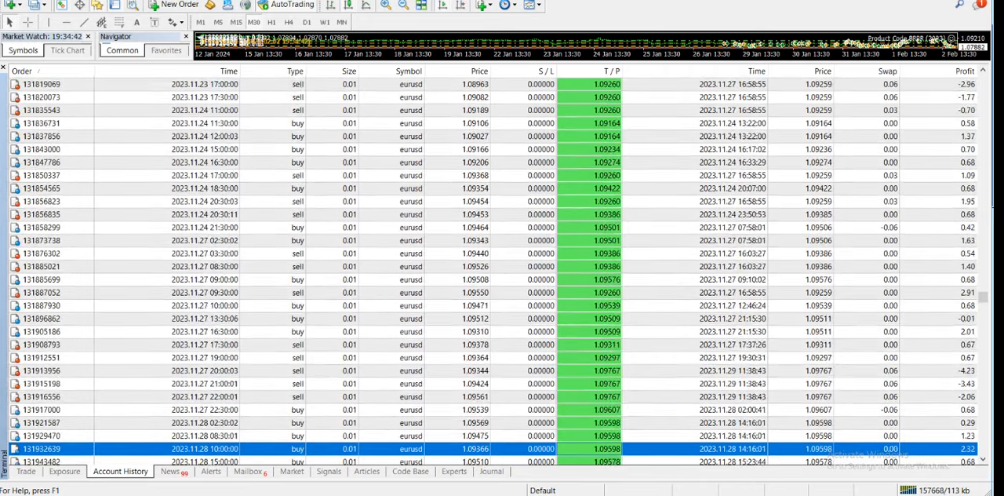
scroll(down, 3)
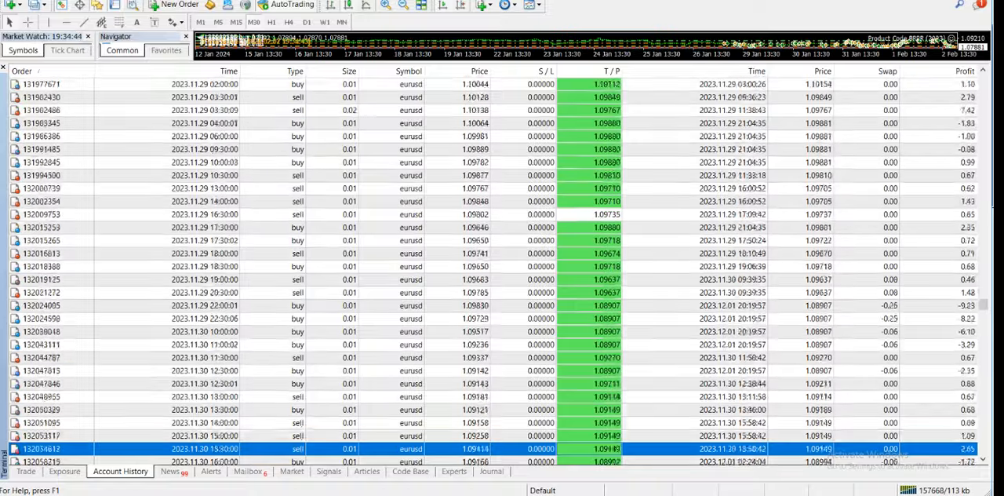
scroll(down, 3)
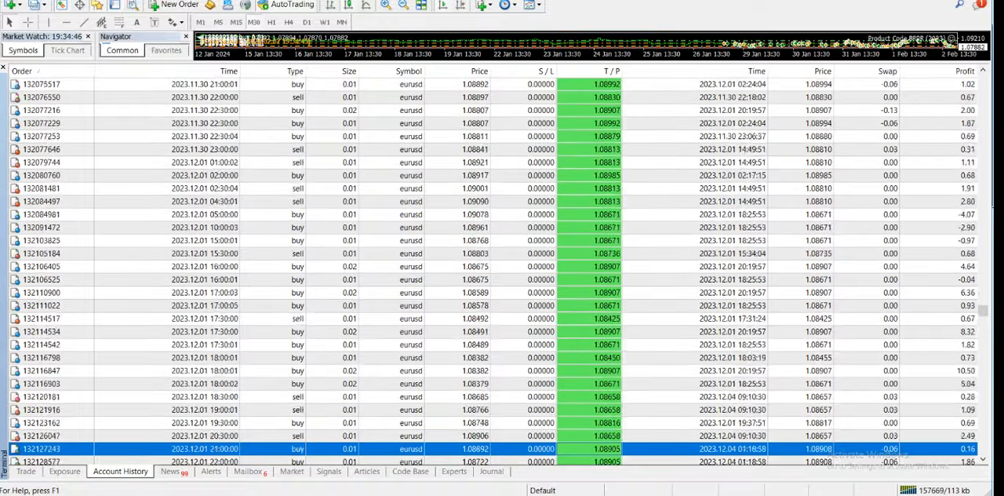
scroll(down, 3)
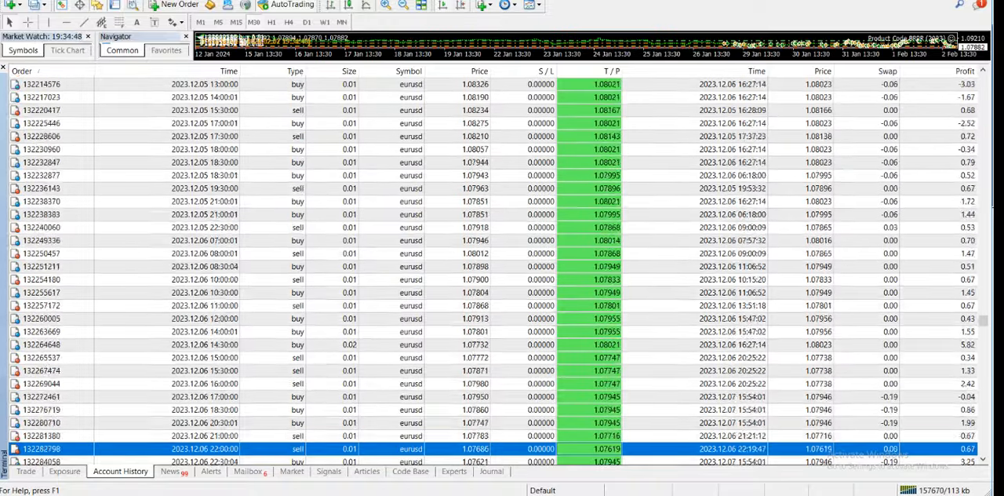
scroll(down, 3)
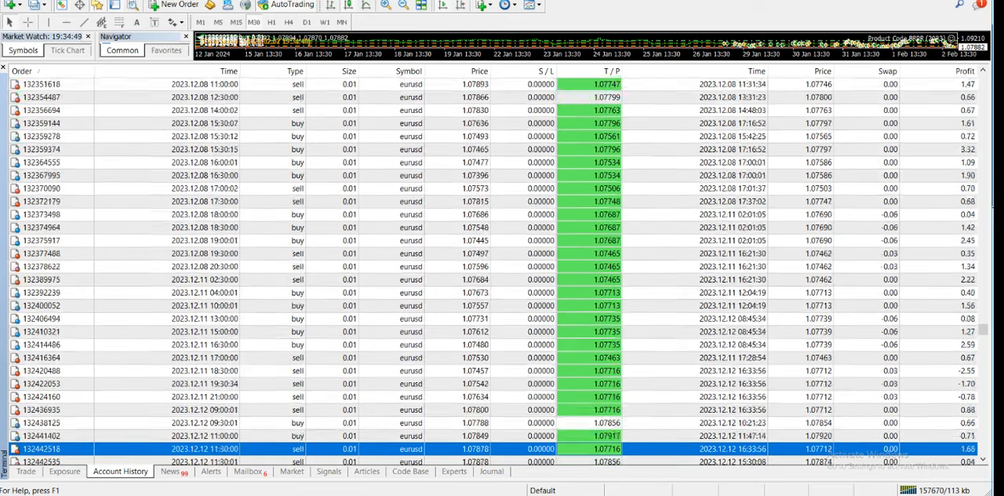
scroll(down, 3)
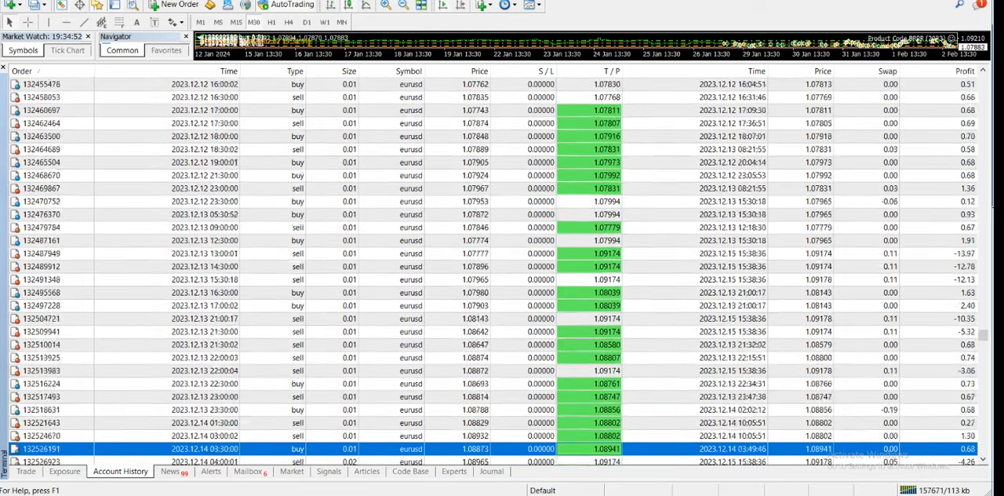
scroll(down, 3)
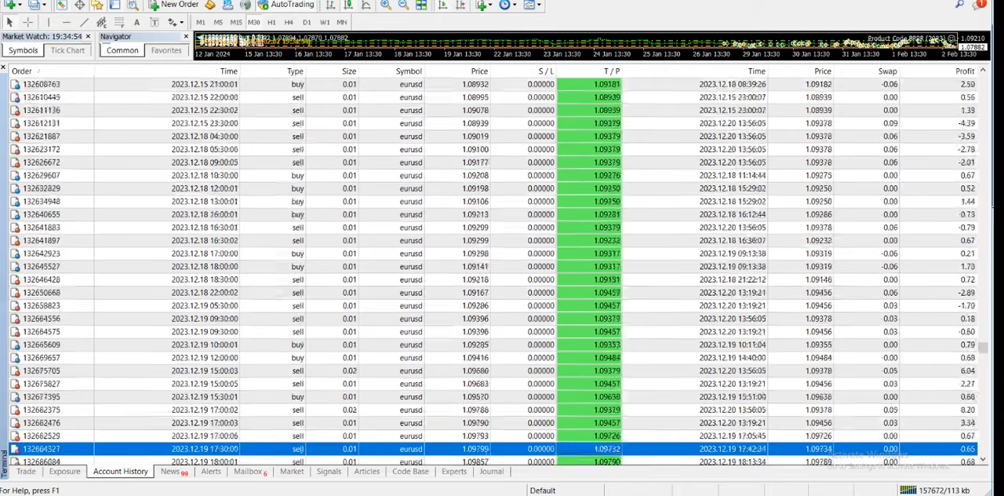
scroll(down, 3)
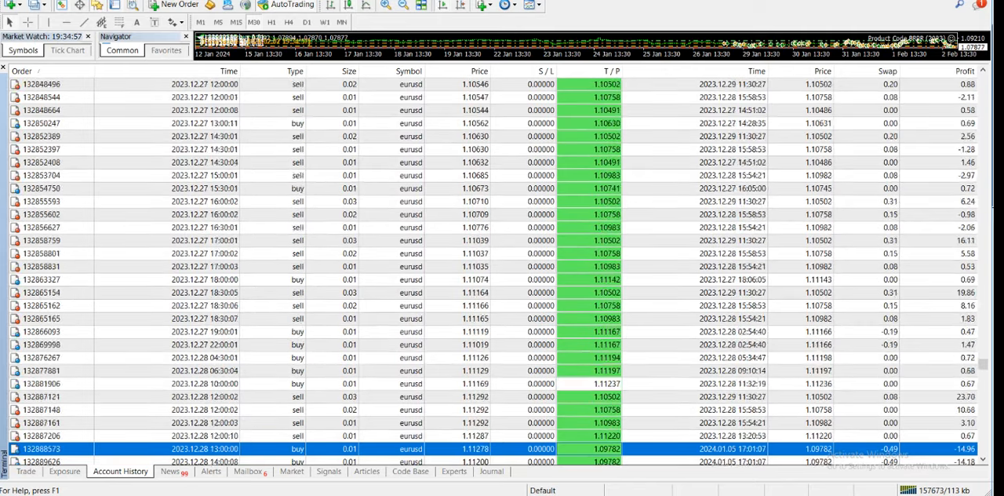
scroll(down, 3)
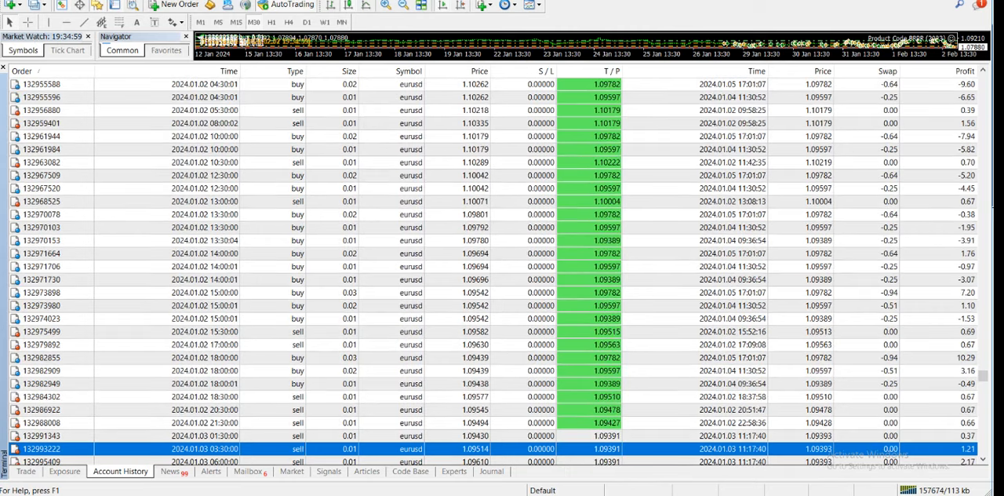
scroll(down, 3)
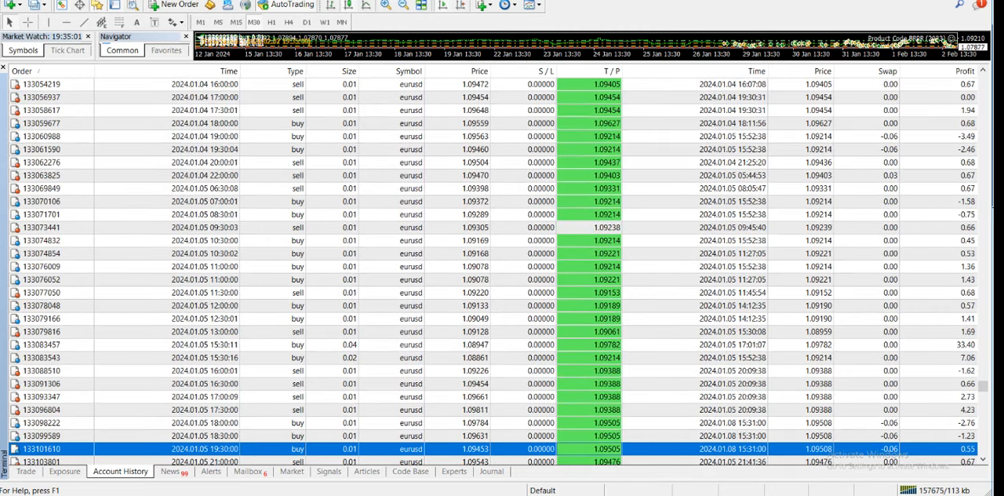
scroll(down, 3)
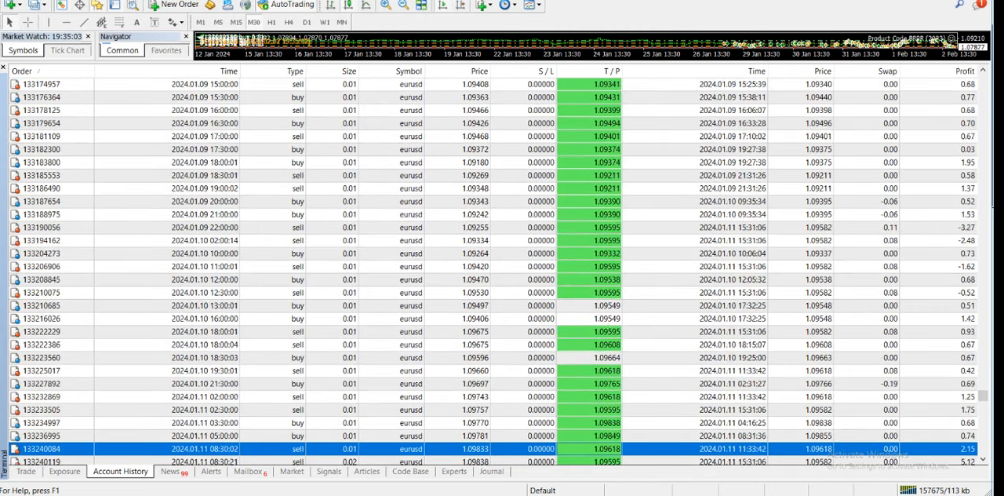
scroll(down, 3)
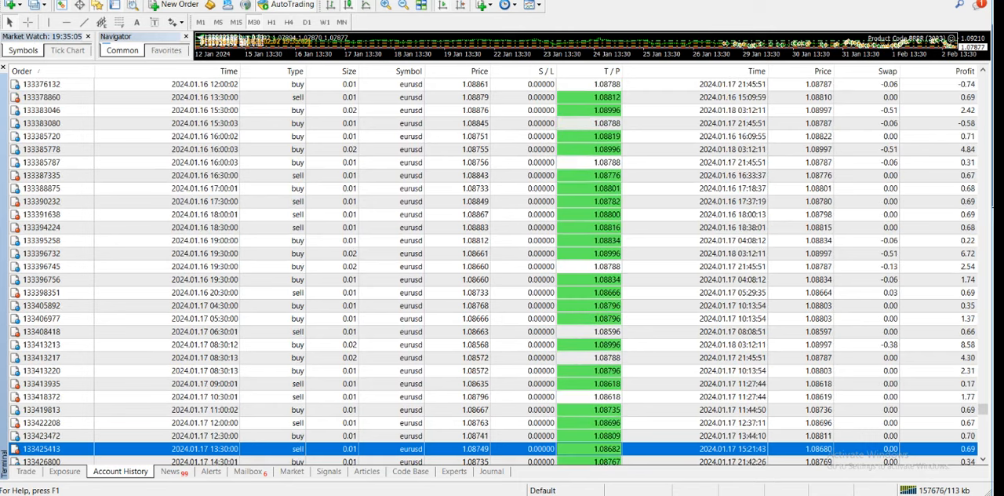
scroll(down, 3)
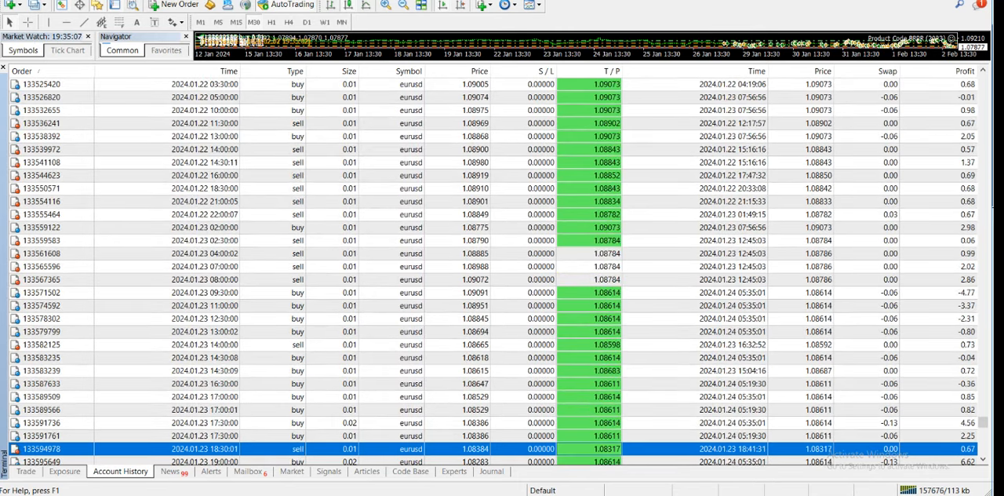
scroll(down, 3)
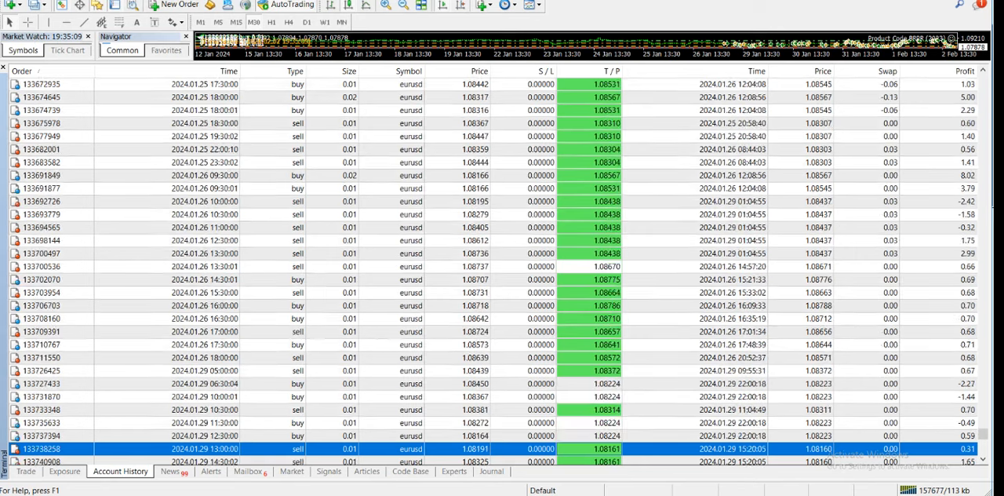
scroll(down, 3)
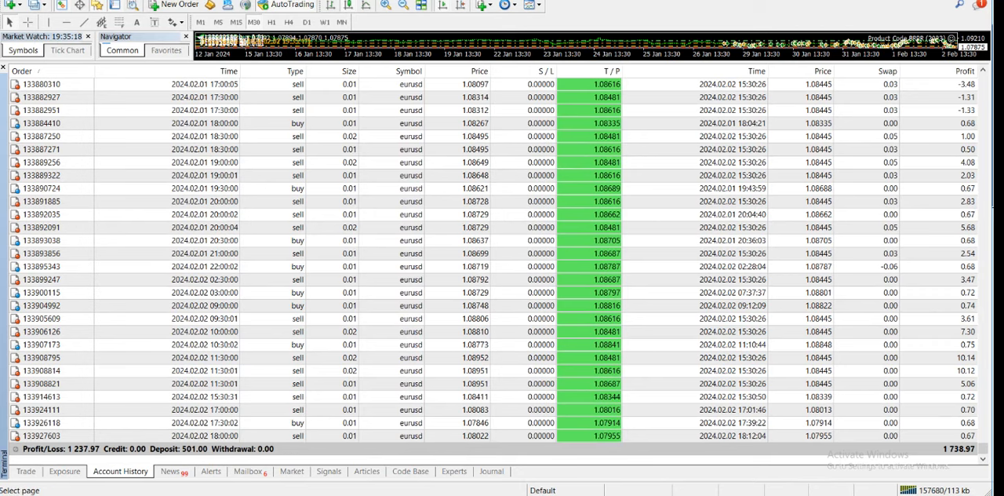
Bring up the Myfxbook portfolio page after the 1,738.97 account history total
click(25, 470)
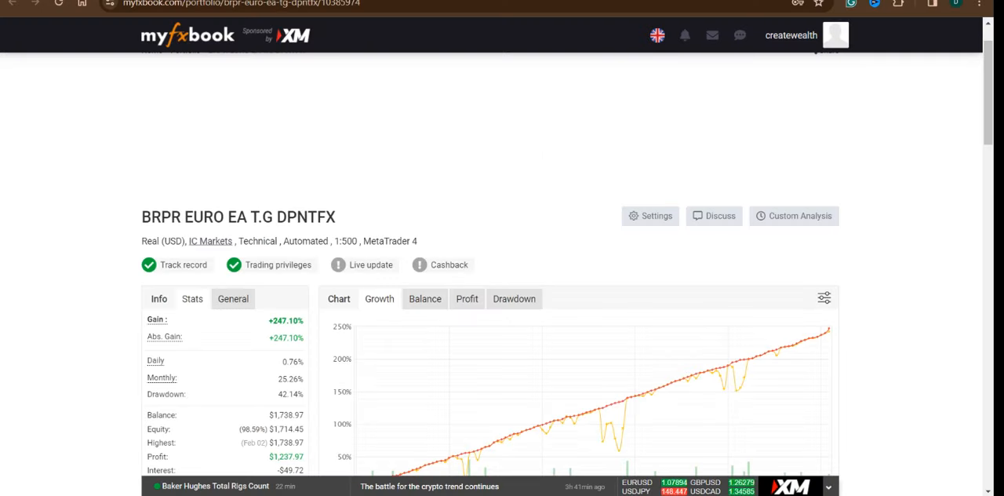
View the BRPR EURO EA Balance and Profit charts, then return to Growth
scroll(down, 3)
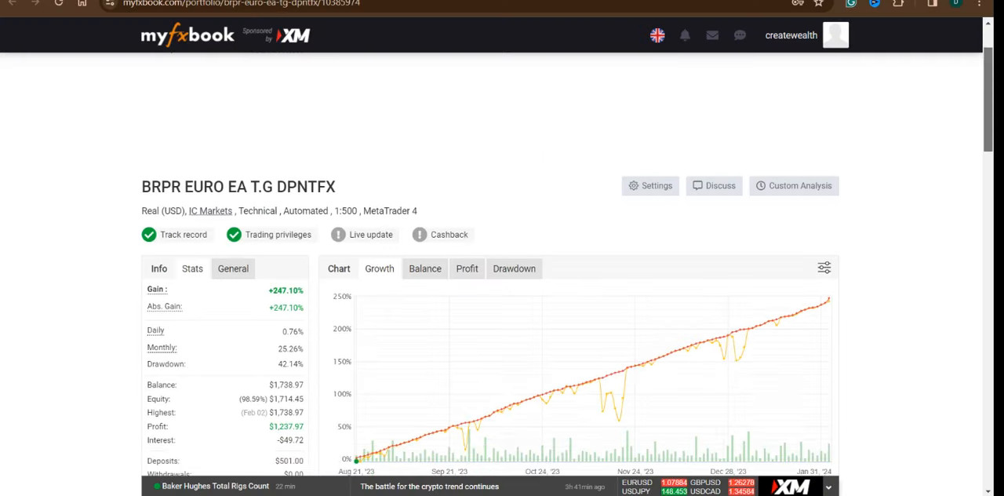
scroll(down, 3)
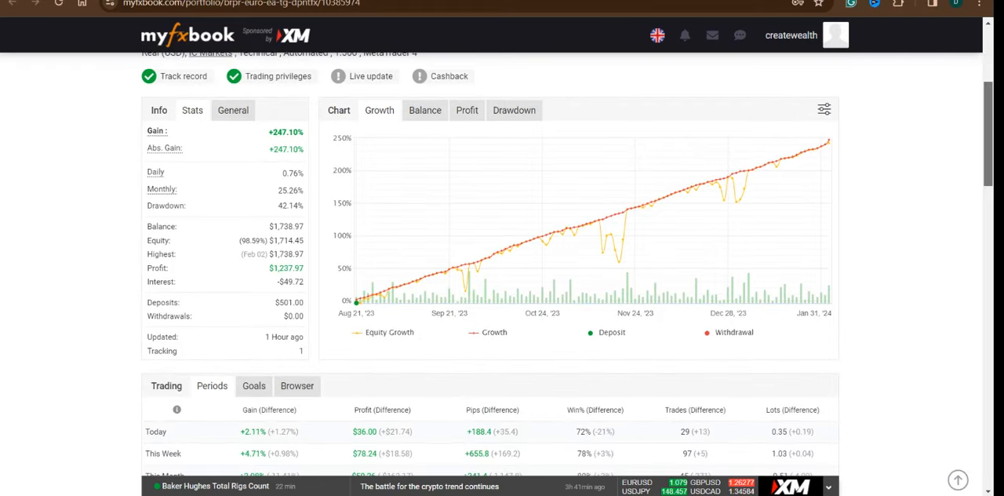
mouse_move(390, 292)
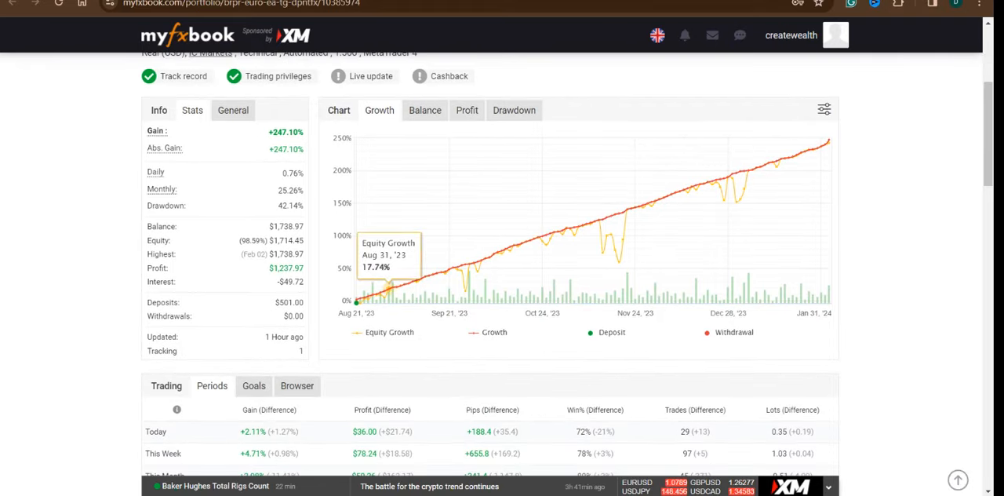
click(424, 110)
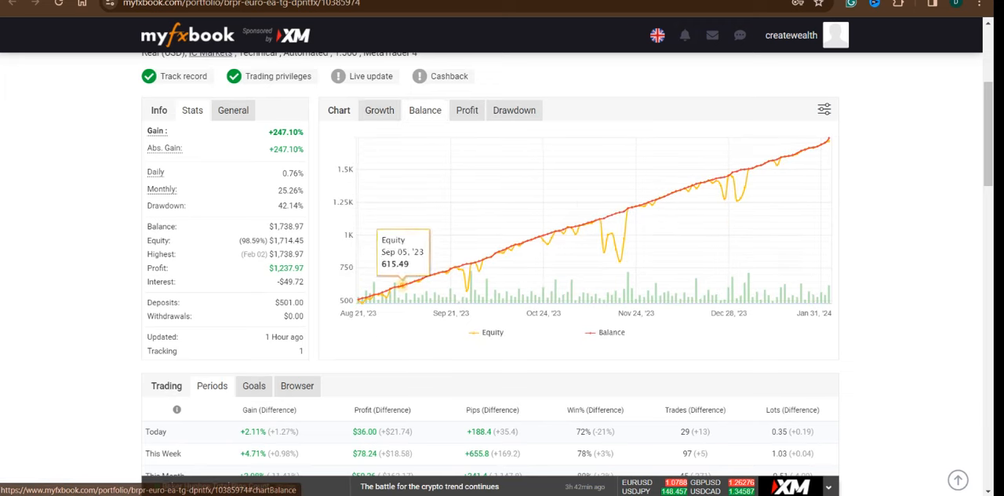
mouse_move(827, 139)
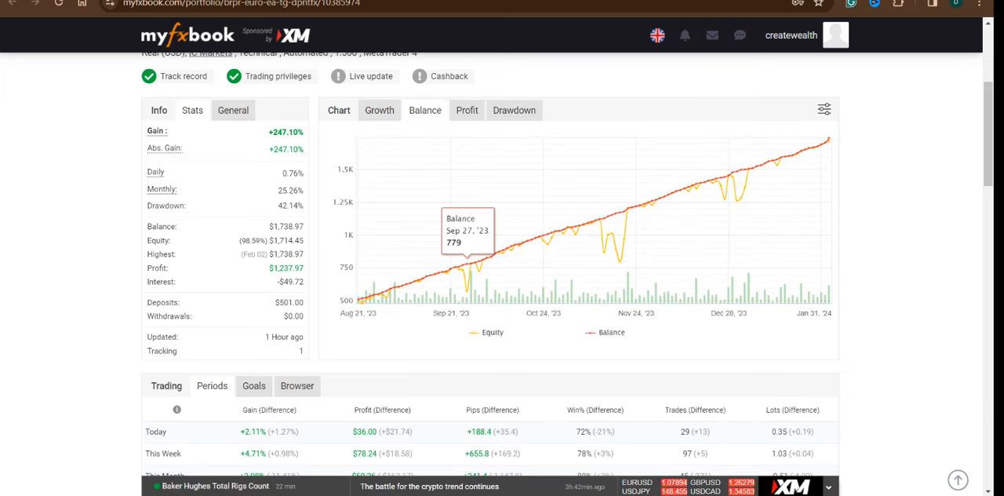
click(466, 109)
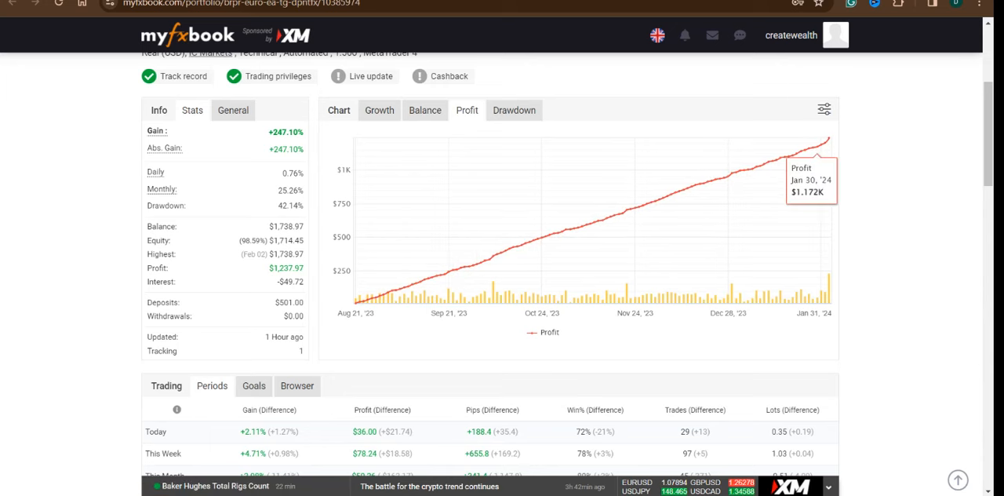
click(513, 110)
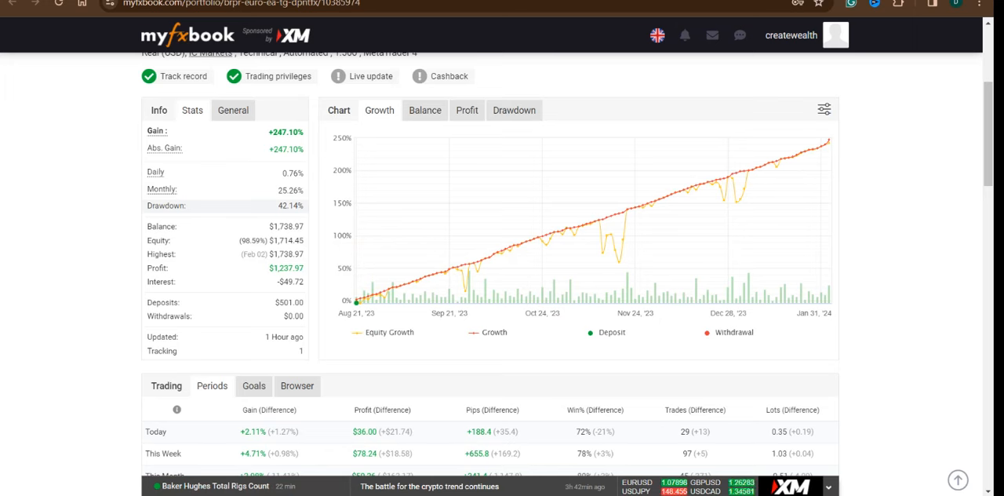
mouse_move(486, 254)
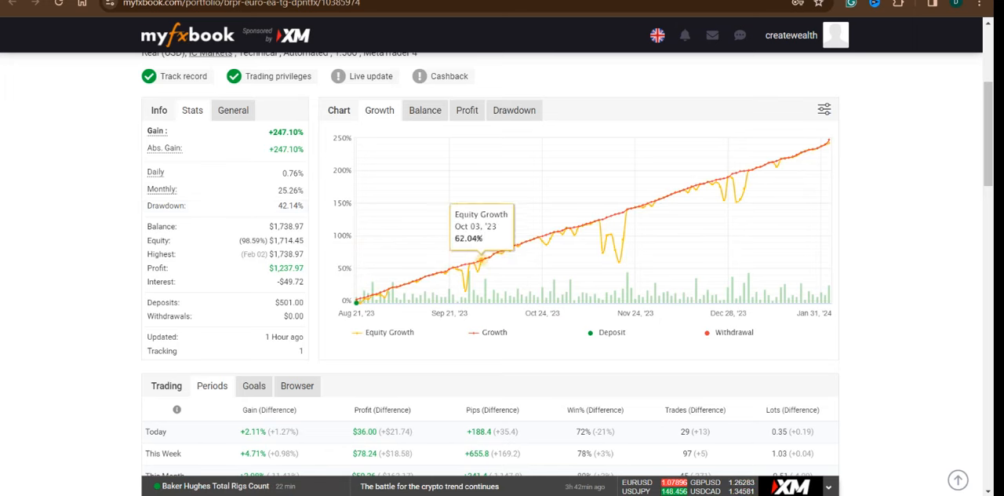
Scroll past the Periods table to Advanced Statistics: 2,175 trades, profit factor 1.80
scroll(down, 3)
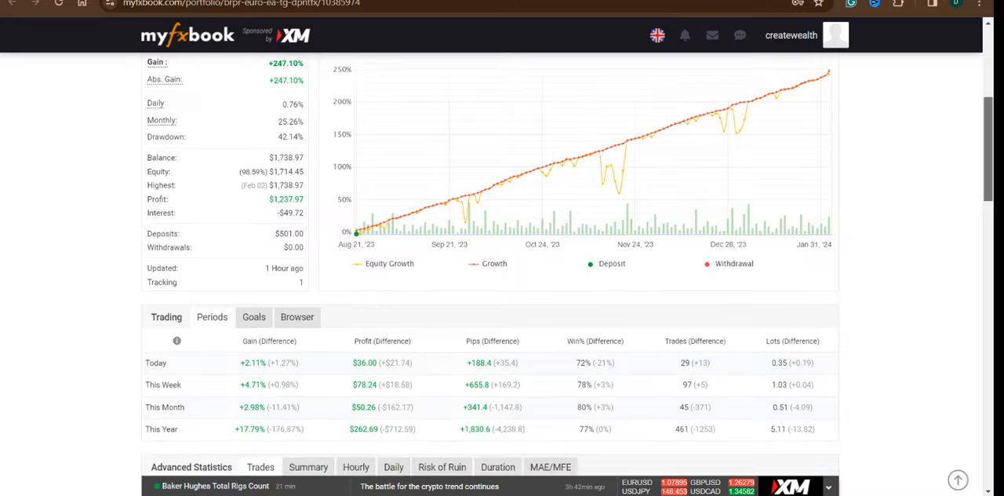
scroll(down, 3)
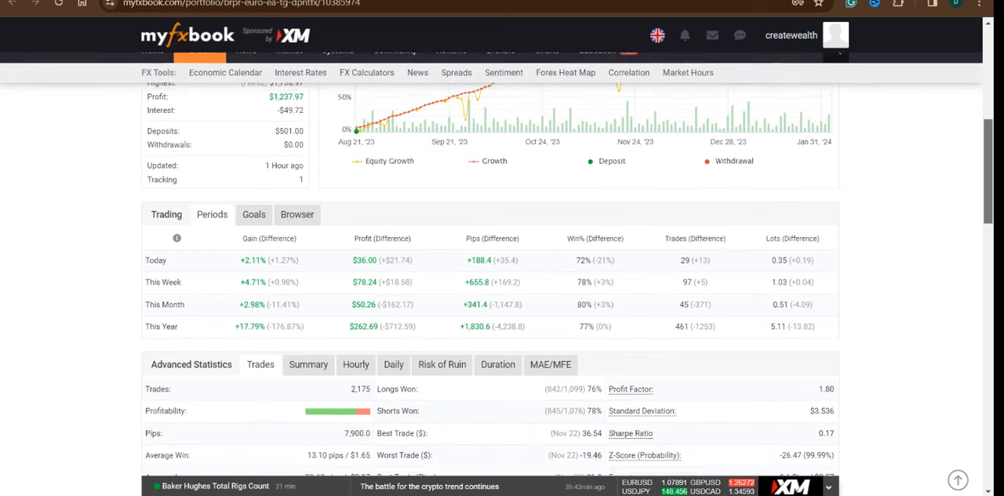
scroll(down, 3)
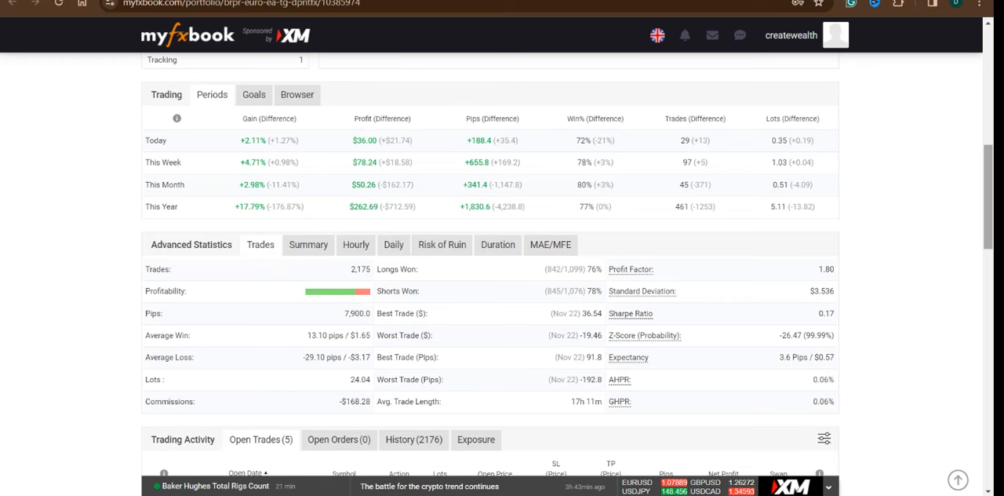
Check the 2024 monthly gains (14.39%, 2.98%), then switch back to 2023
scroll(down, 3)
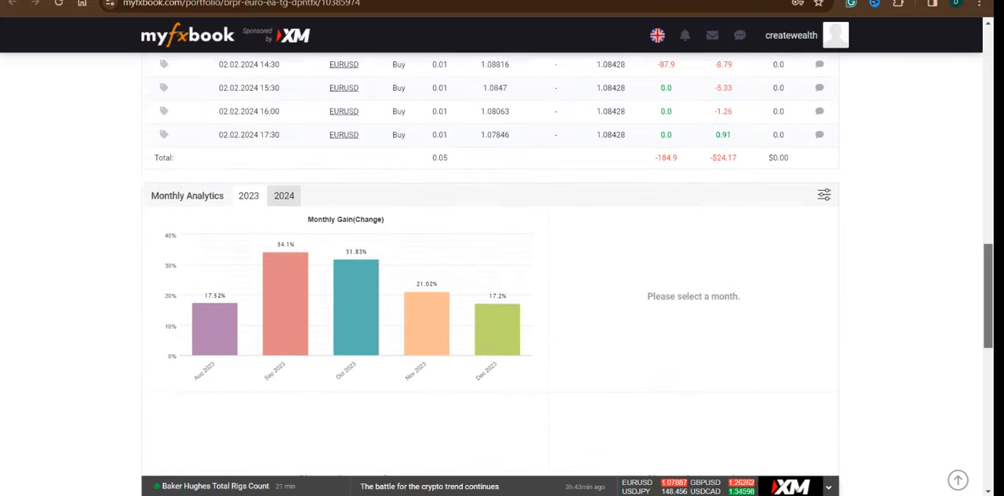
scroll(down, 3)
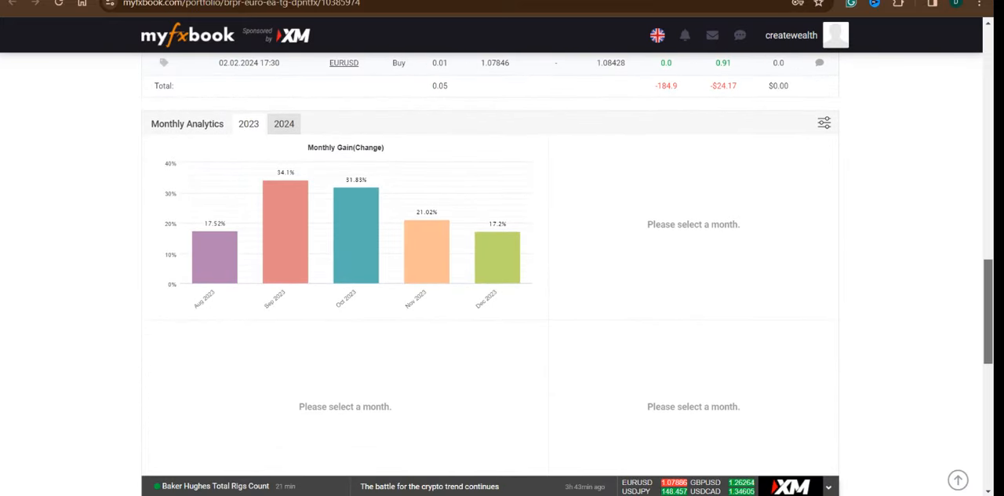
click(249, 124)
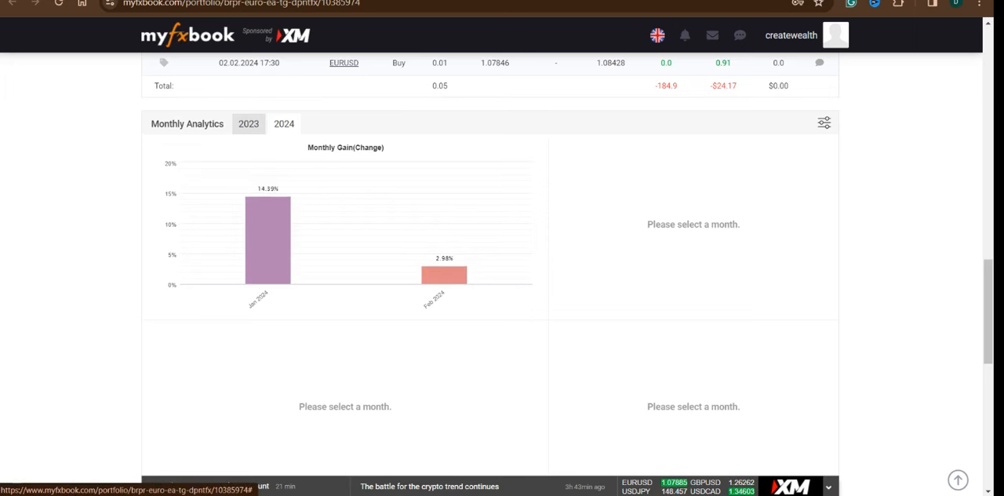
click(248, 124)
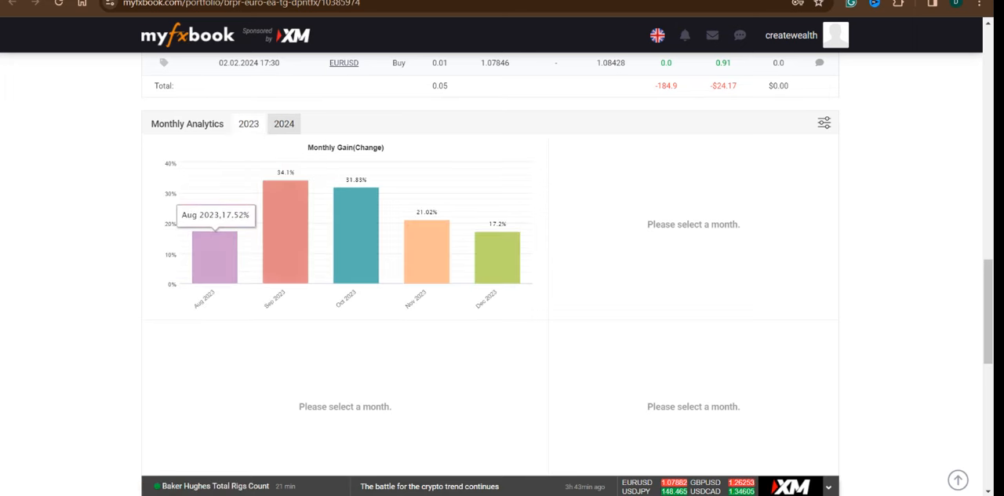